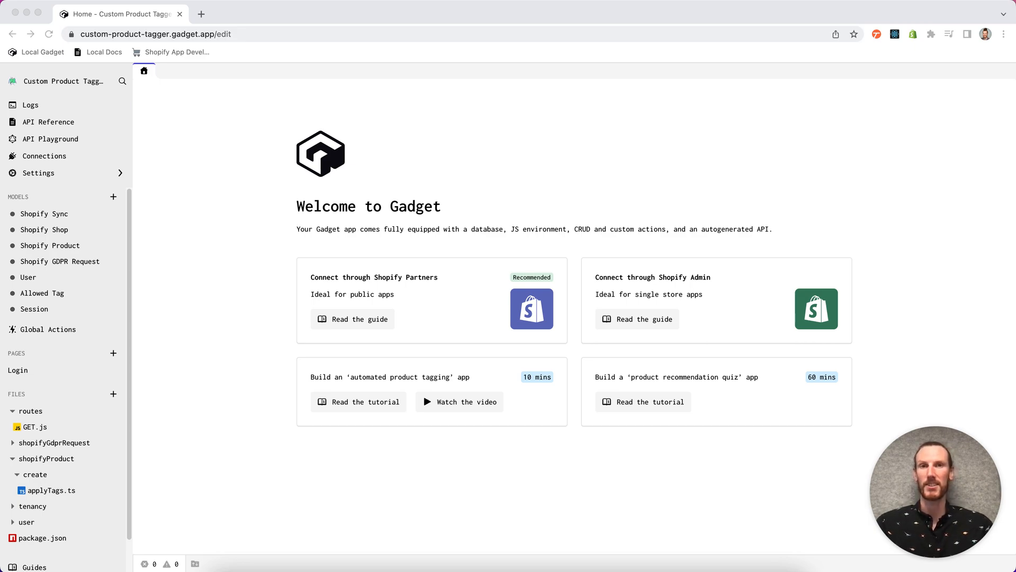
mouse_move(658, 547)
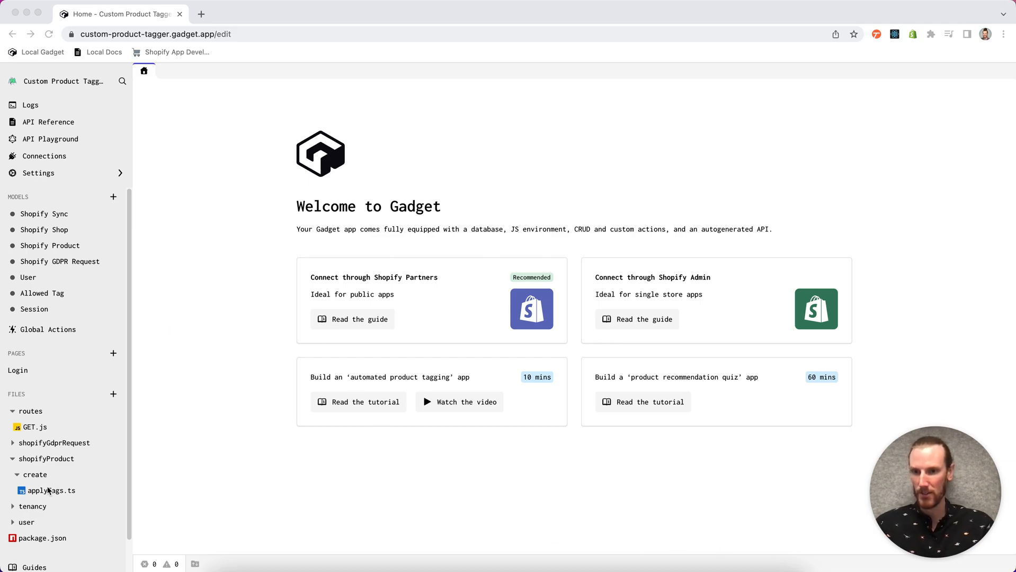
- Show the applyTags.ts effect under shopifyProduct > create in the Files sidebar
click(51, 491)
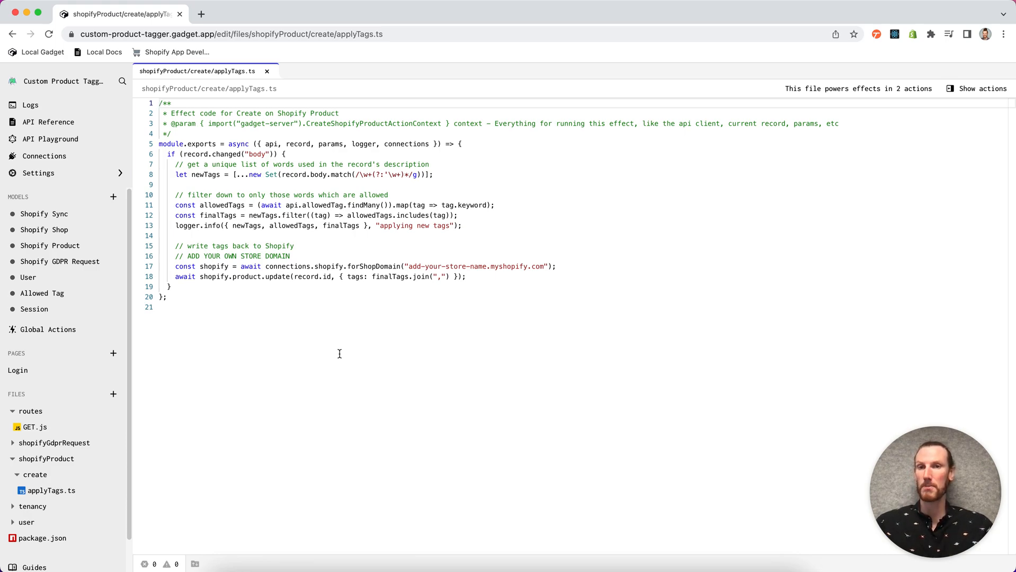
mouse_move(208, 379)
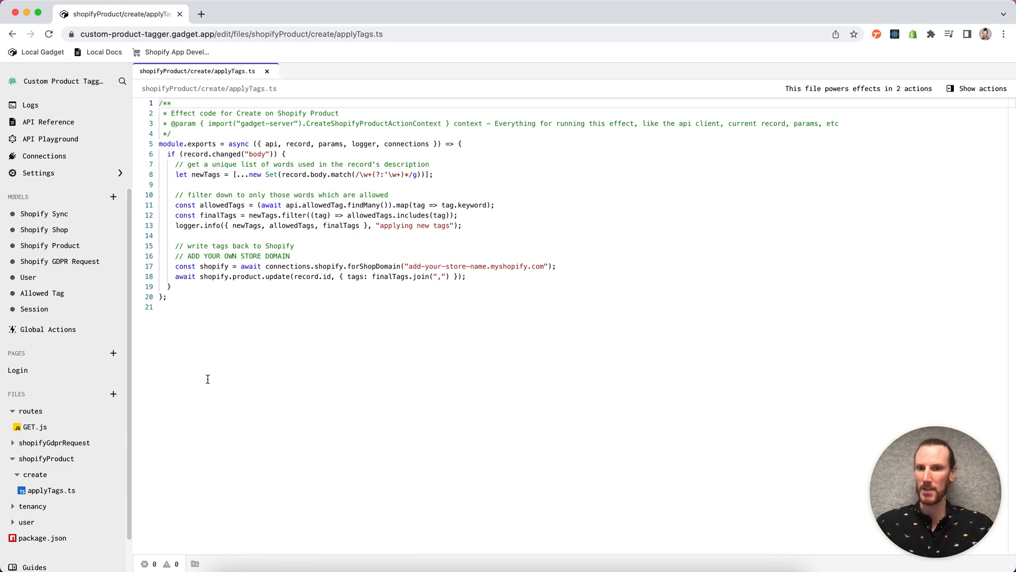
mouse_move(229, 469)
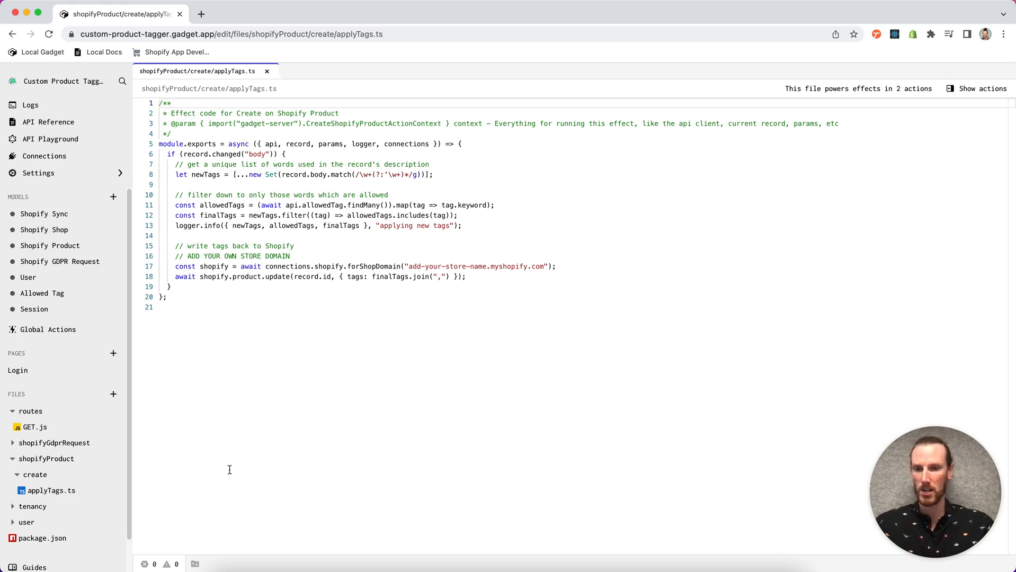
- Run the copied ggt sync command in iTerm, answering y, then return to the code editor
click(195, 563)
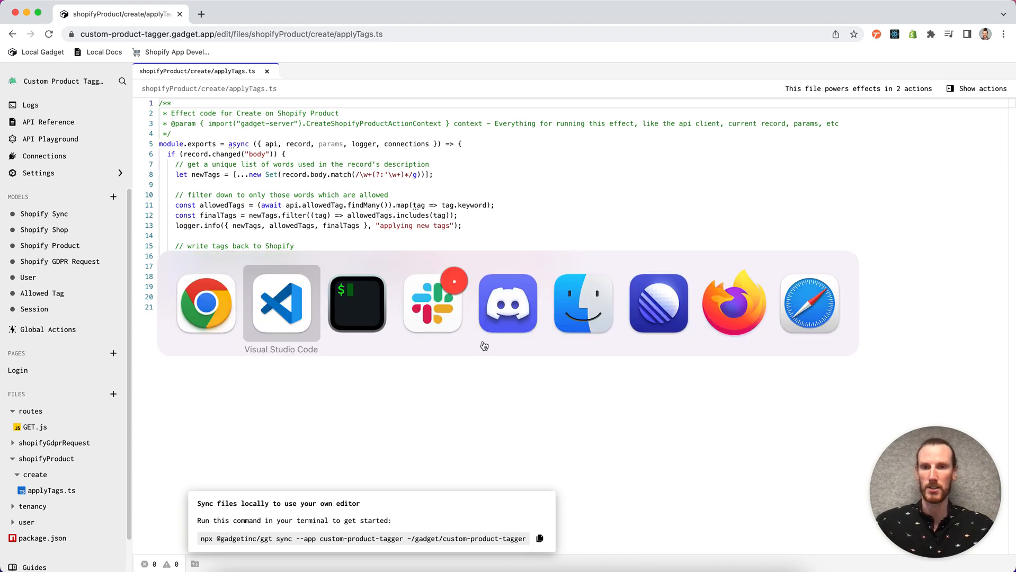
click(356, 303)
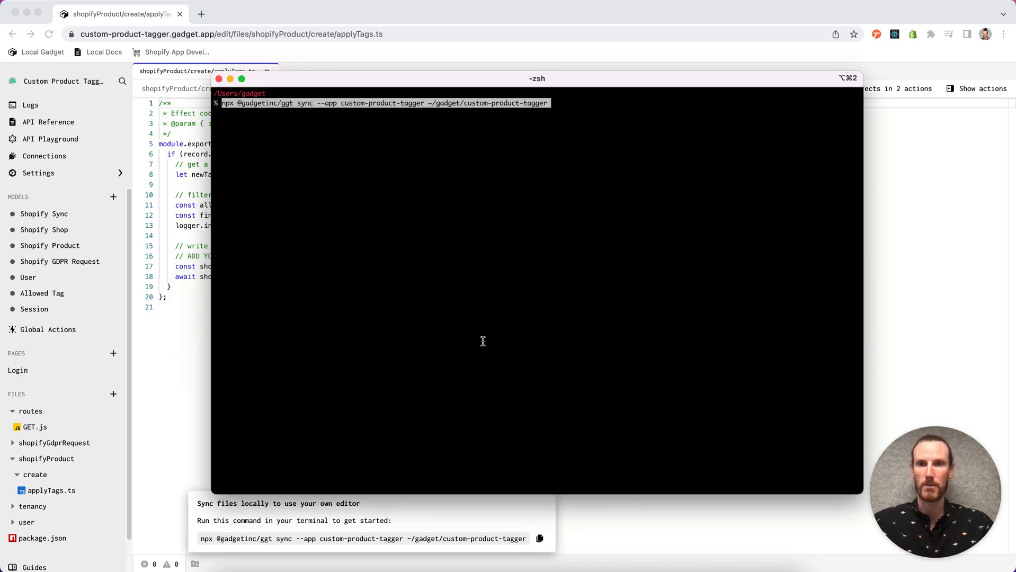
key(Return)
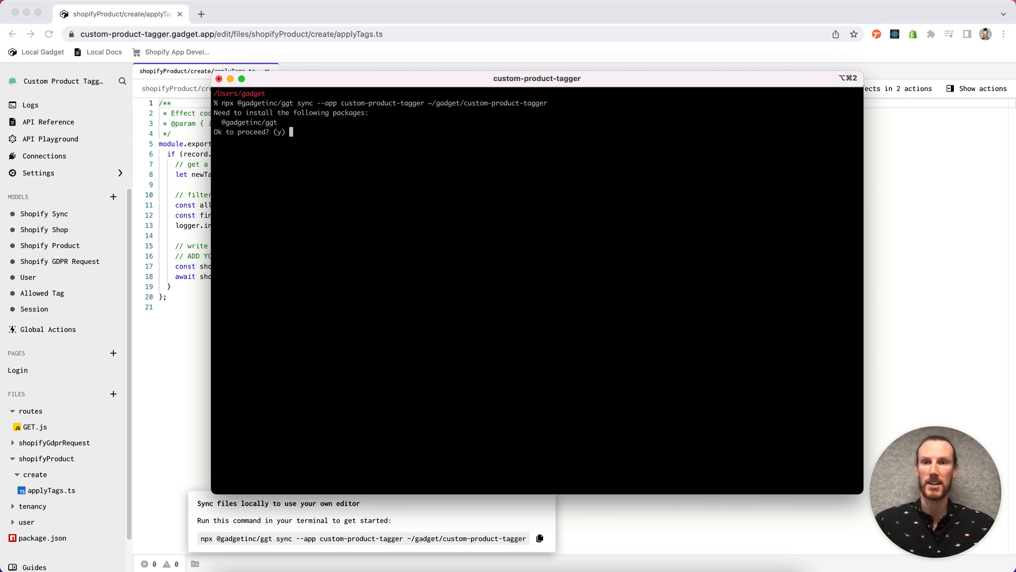
text(y)
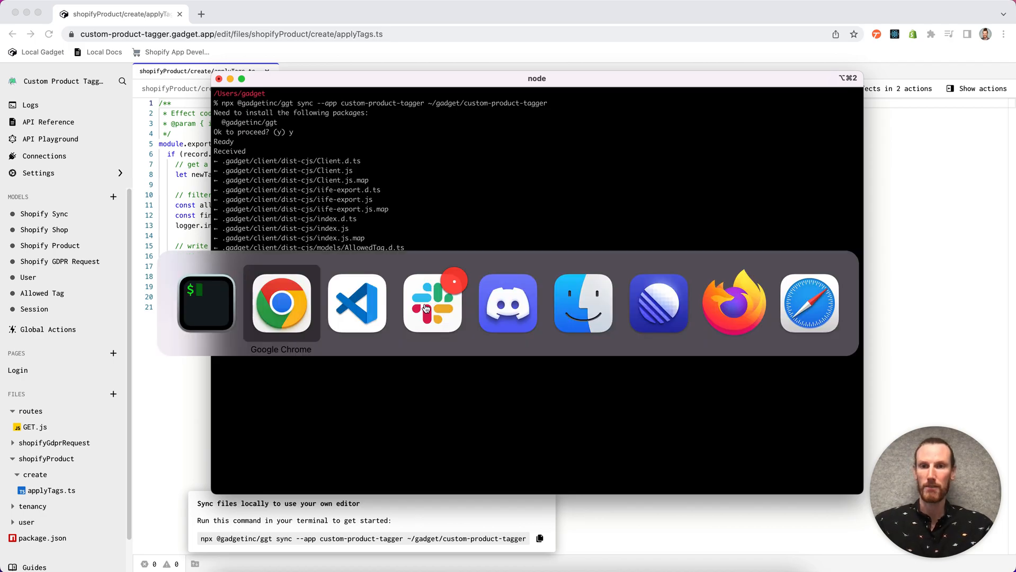
click(357, 303)
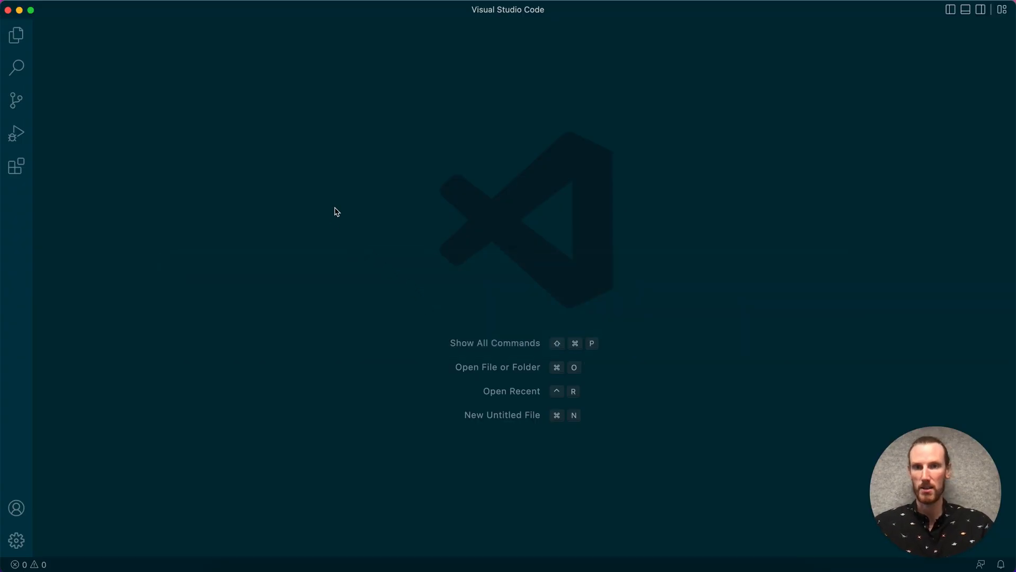
- Load gadget/custom-product-tagger as the VS Code workspace and dismiss the welcome page
click(497, 367)
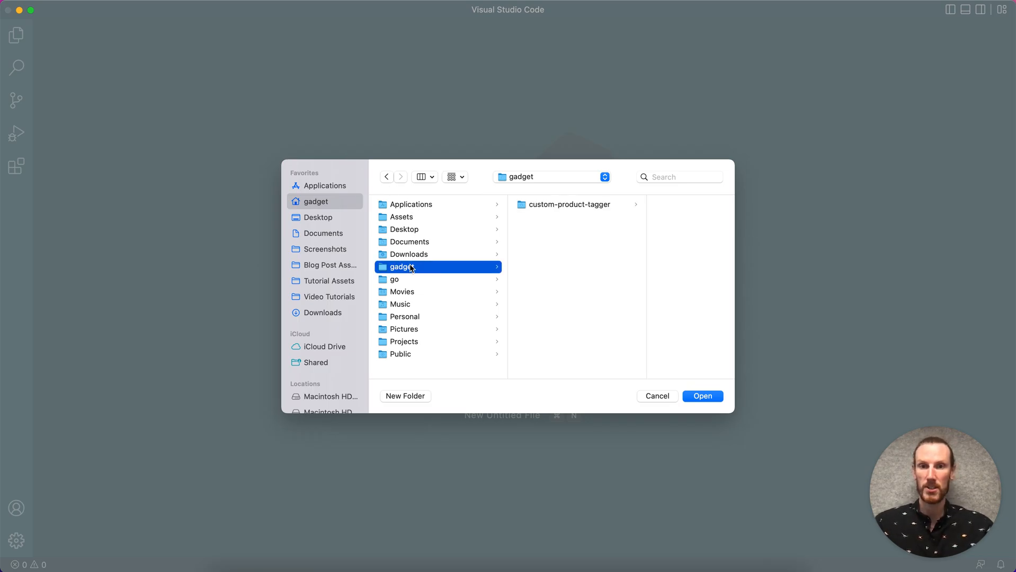
click(570, 204)
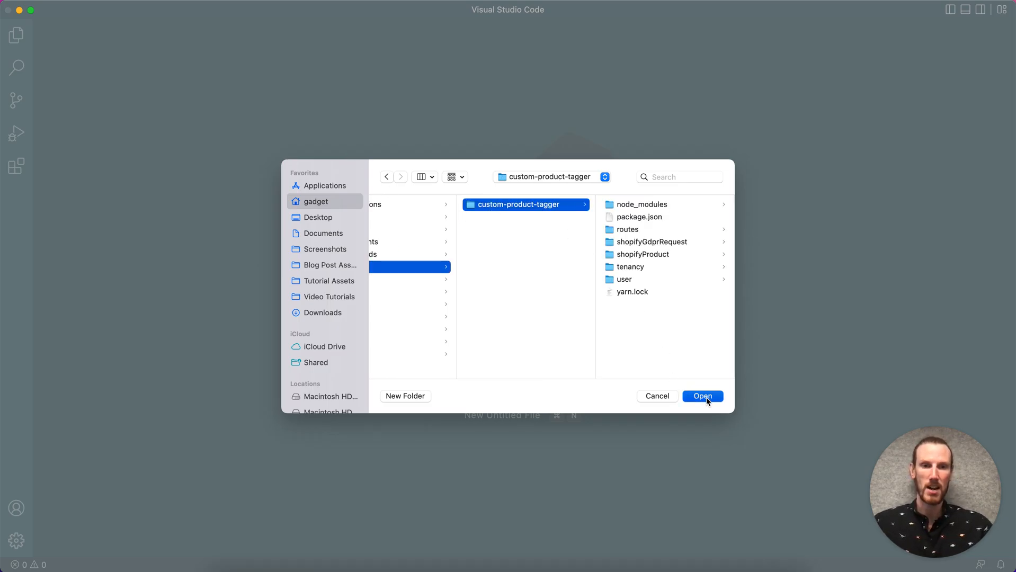
click(702, 397)
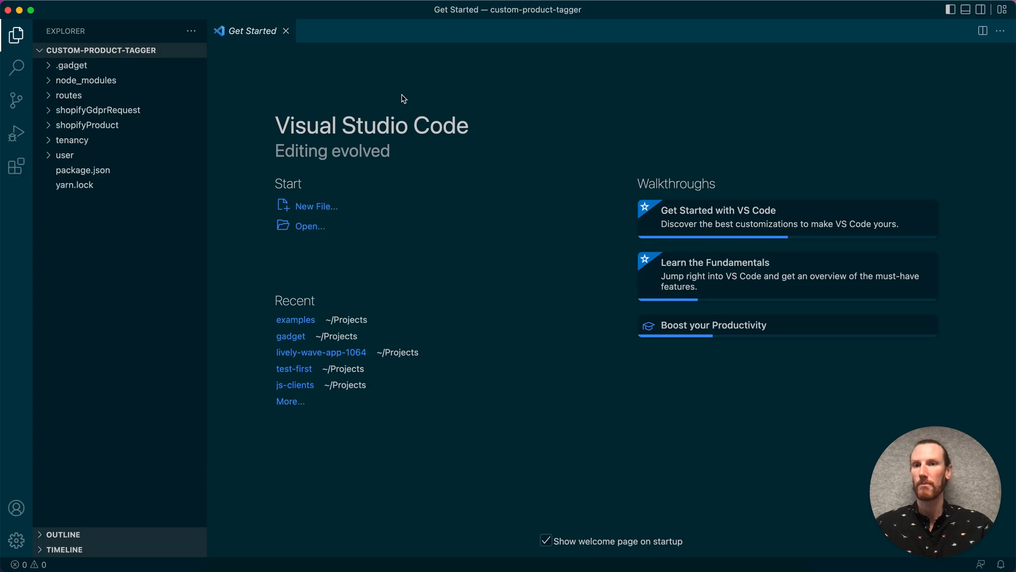
click(285, 30)
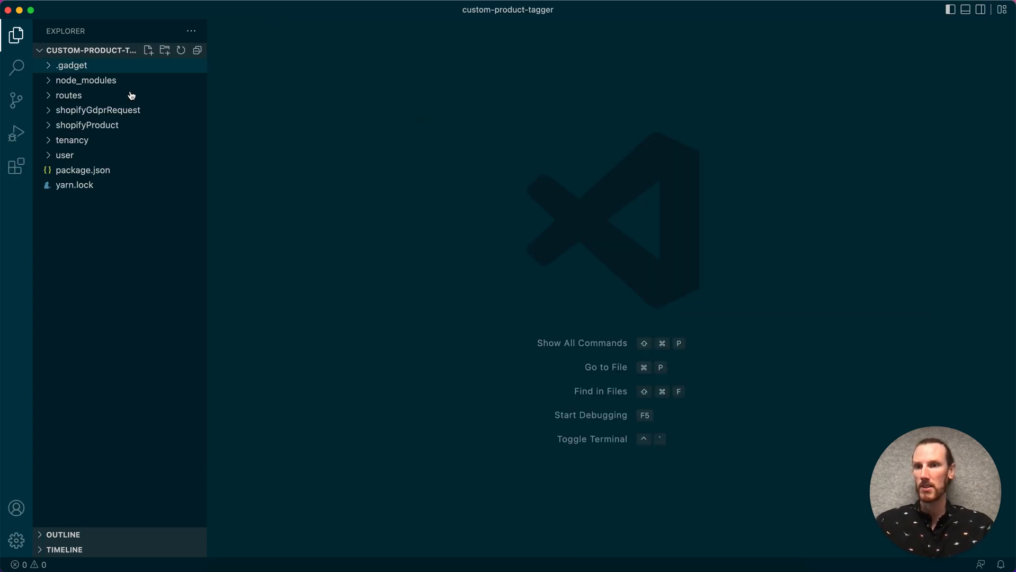
- Reveal applyTags.ts inside shopifyProduct/create in the Explorer
click(86, 125)
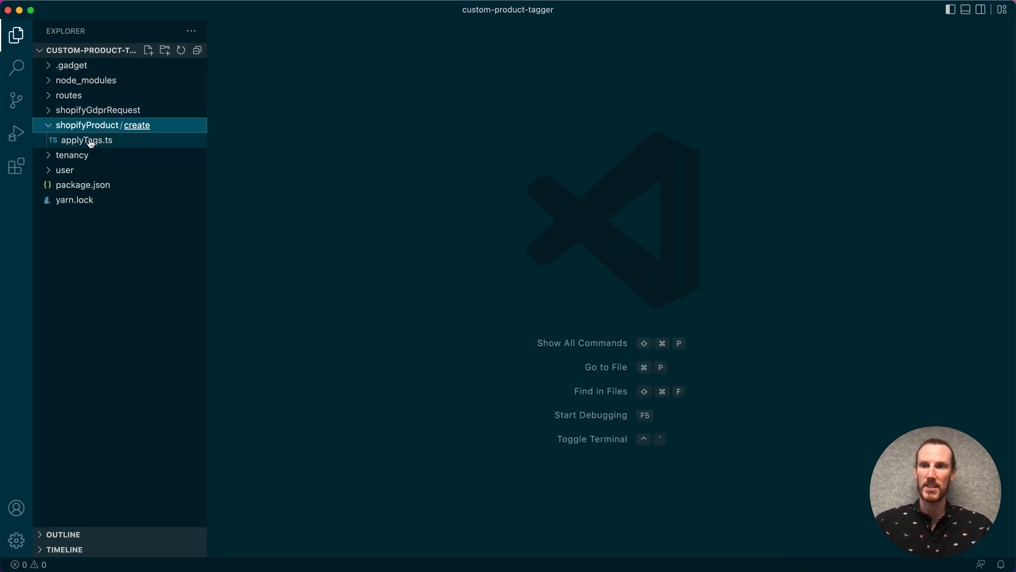
click(86, 139)
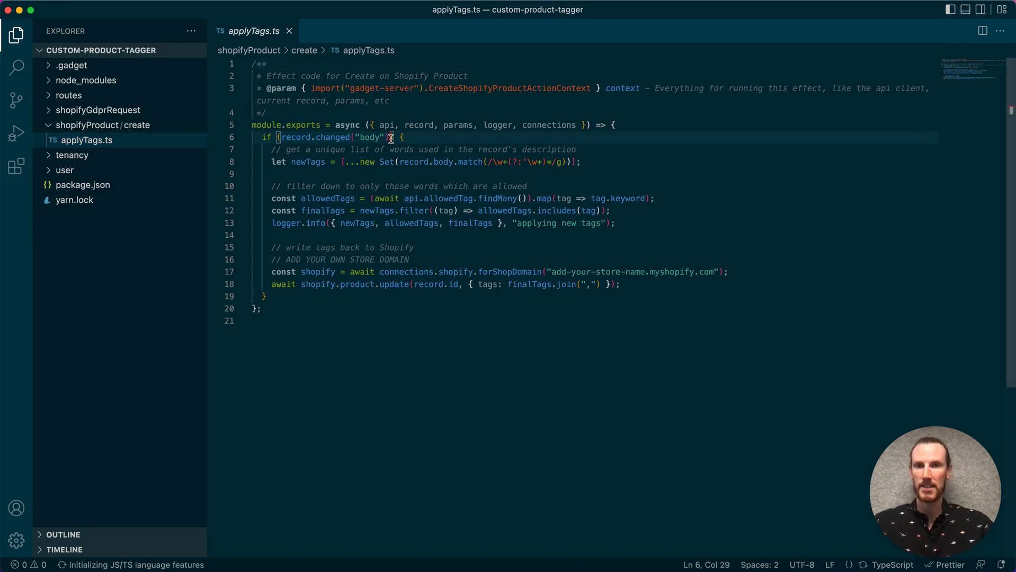
- Extend the if condition with || record.changed("title") so title changes apply tags
text(|| re)
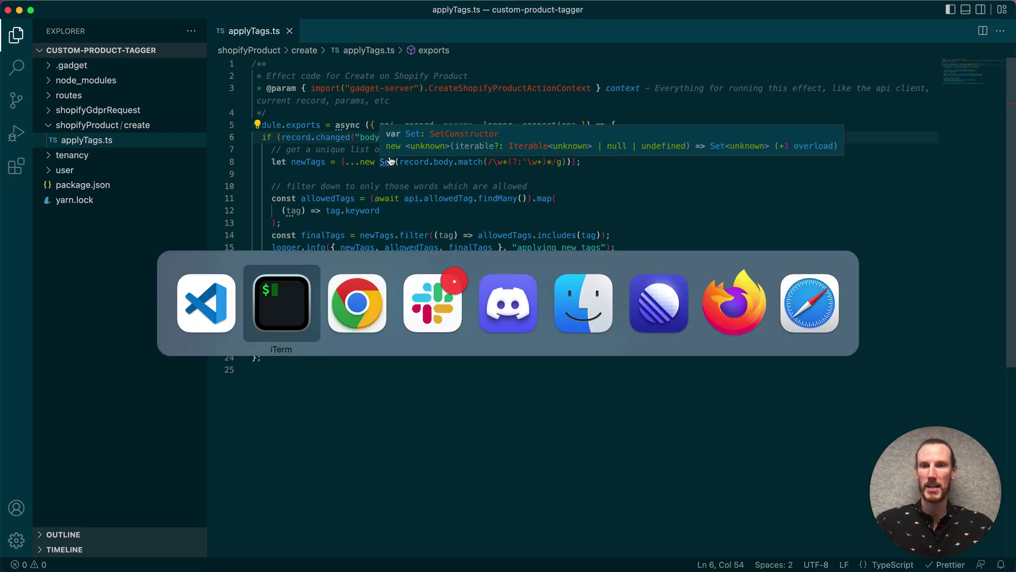
- In the Gadget editor, set the forShopDomain store name to 'riley-store'
click(356, 303)
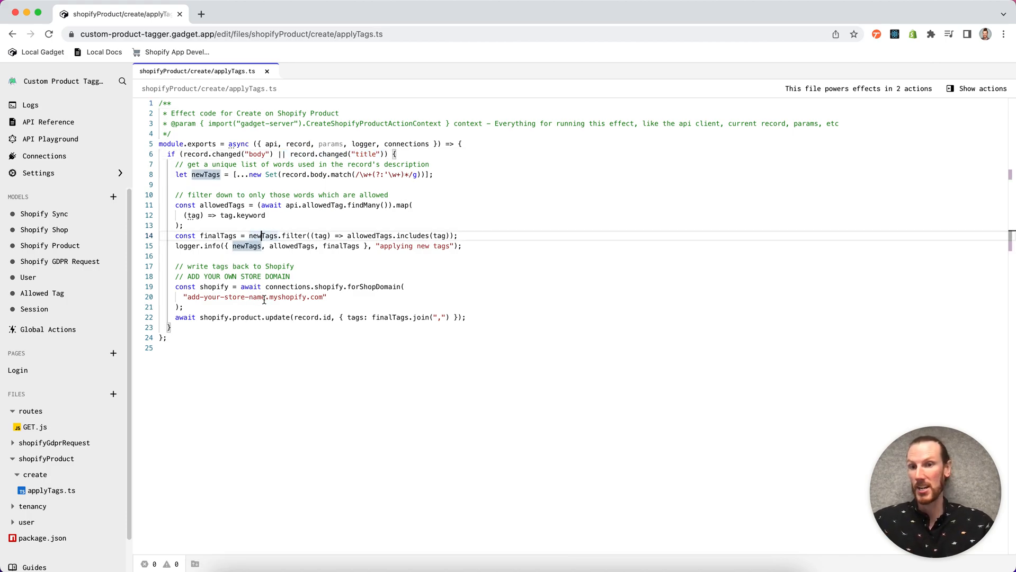
double_click(223, 297)
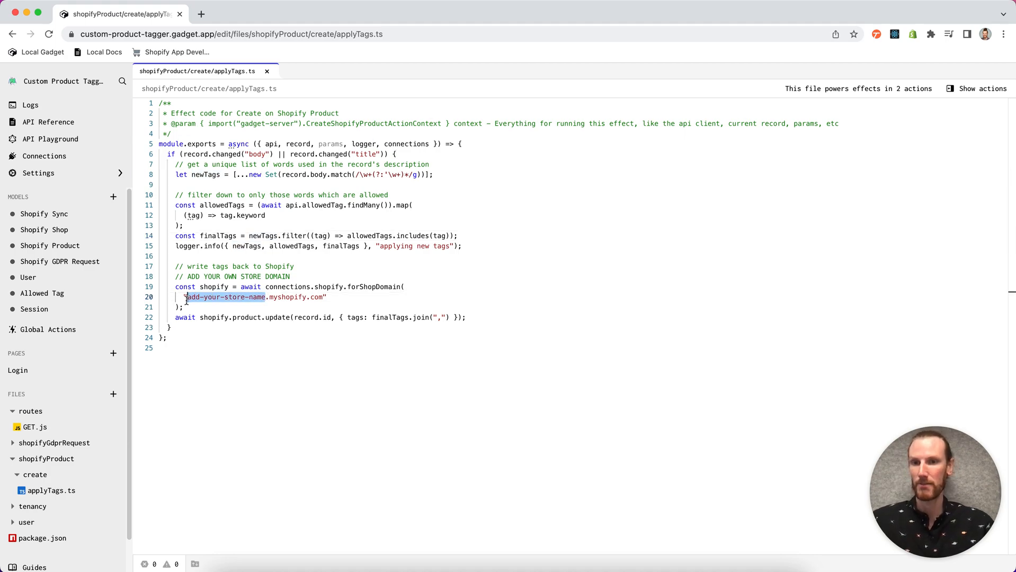
text(riley-.myshopify.com")
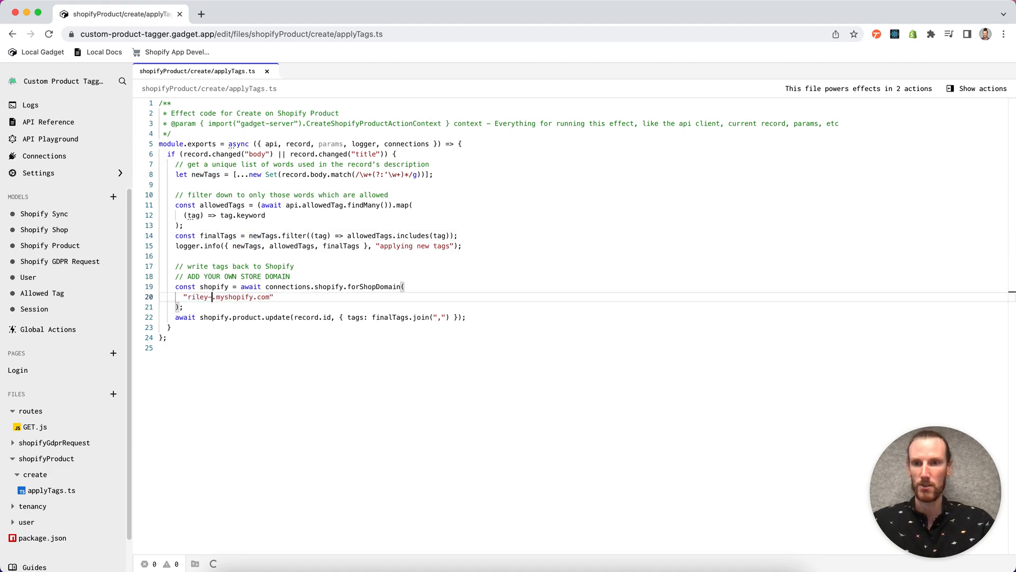
text(store)
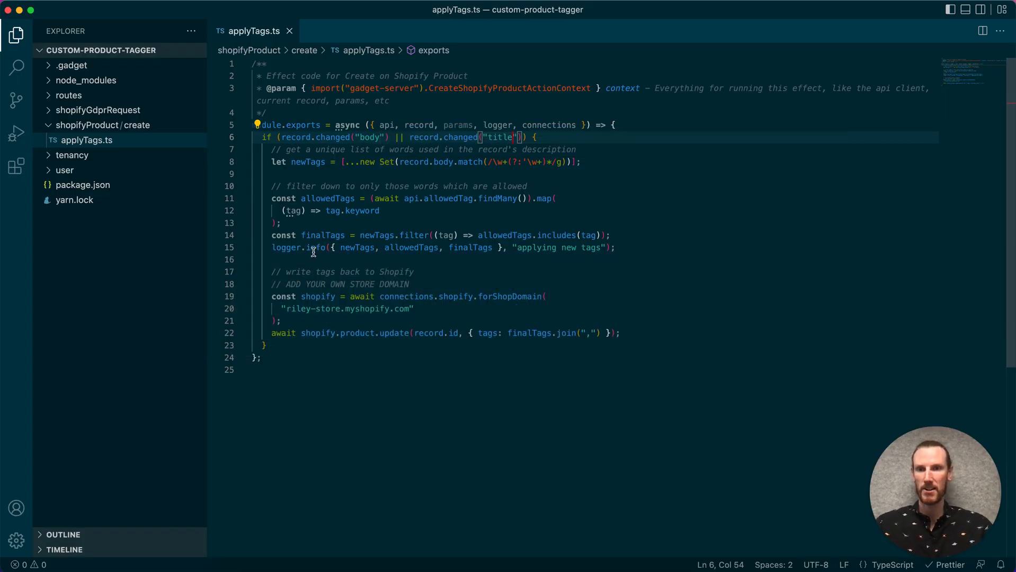
mouse_move(326, 307)
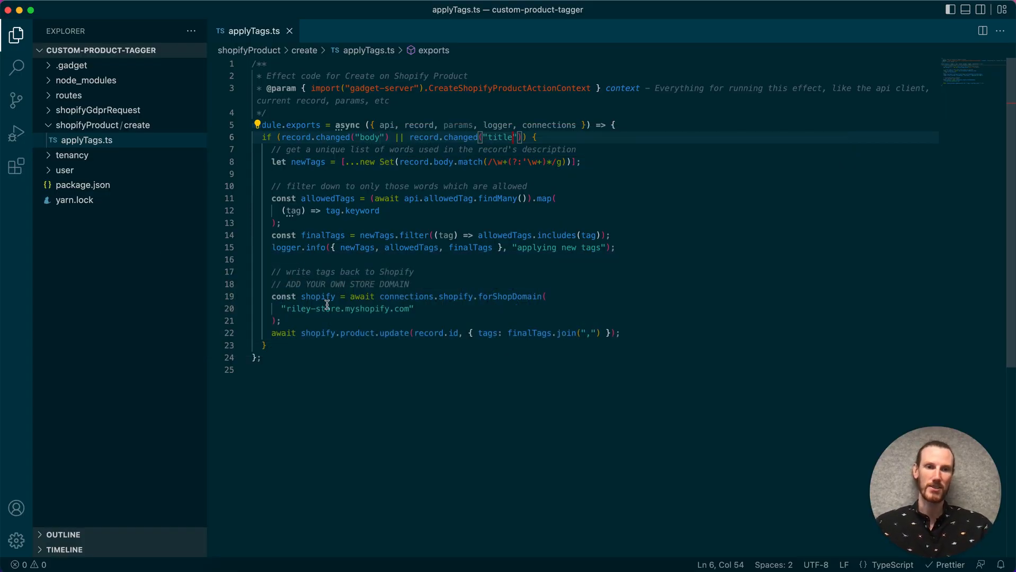
mouse_move(355, 271)
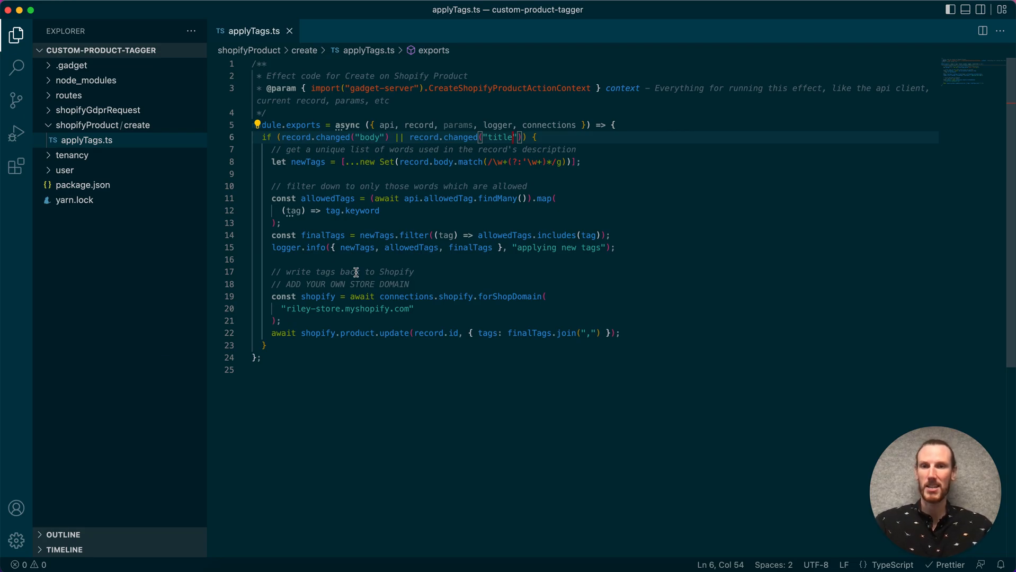